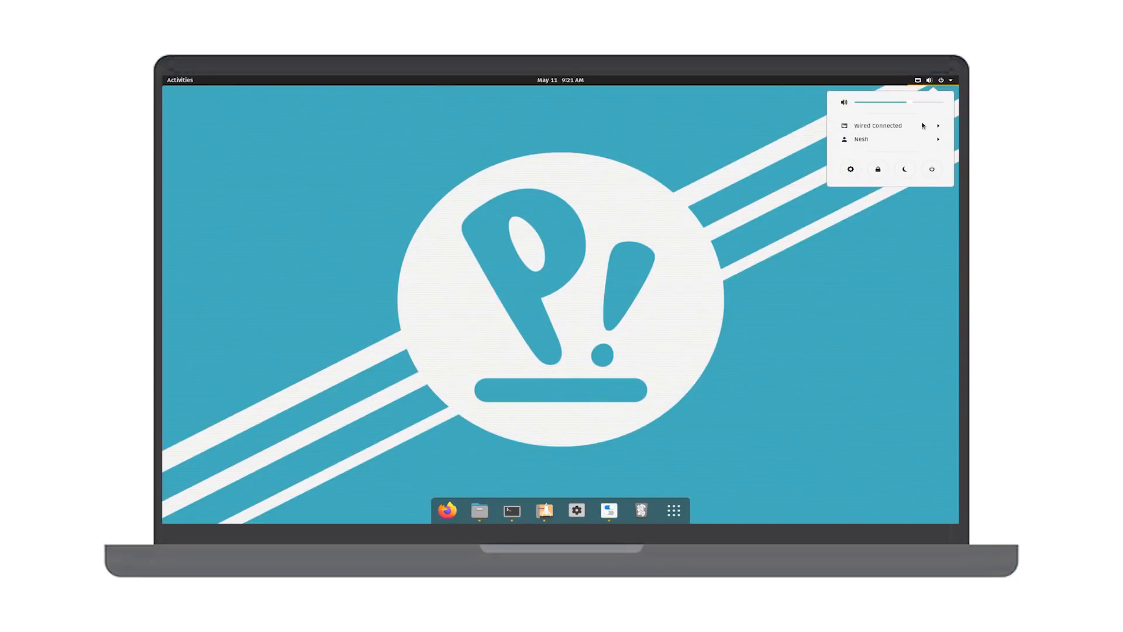
- Open the Appearance settings and choose the Light desktop style
click(561, 80)
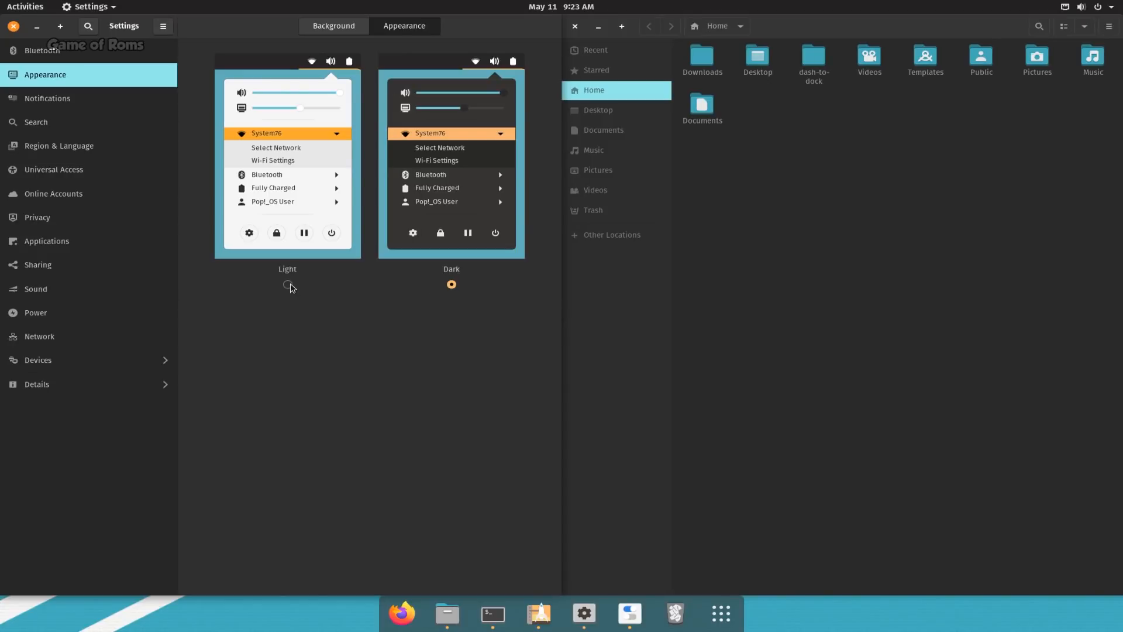
click(287, 284)
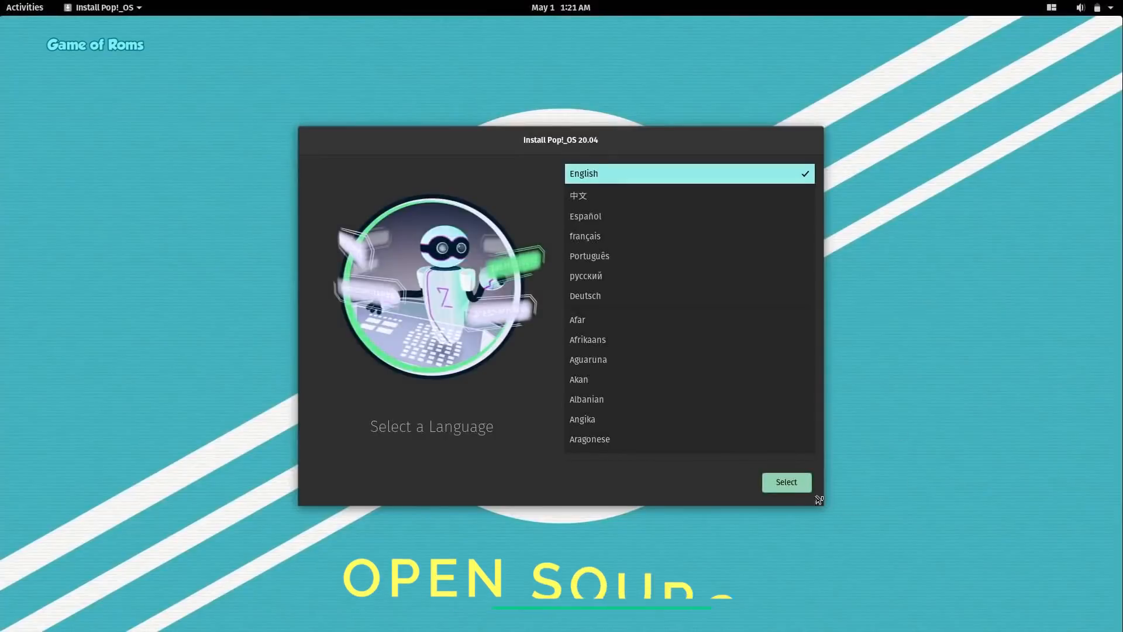
- Confirm English language, United States region and the default keyboard layout in the installer
click(785, 482)
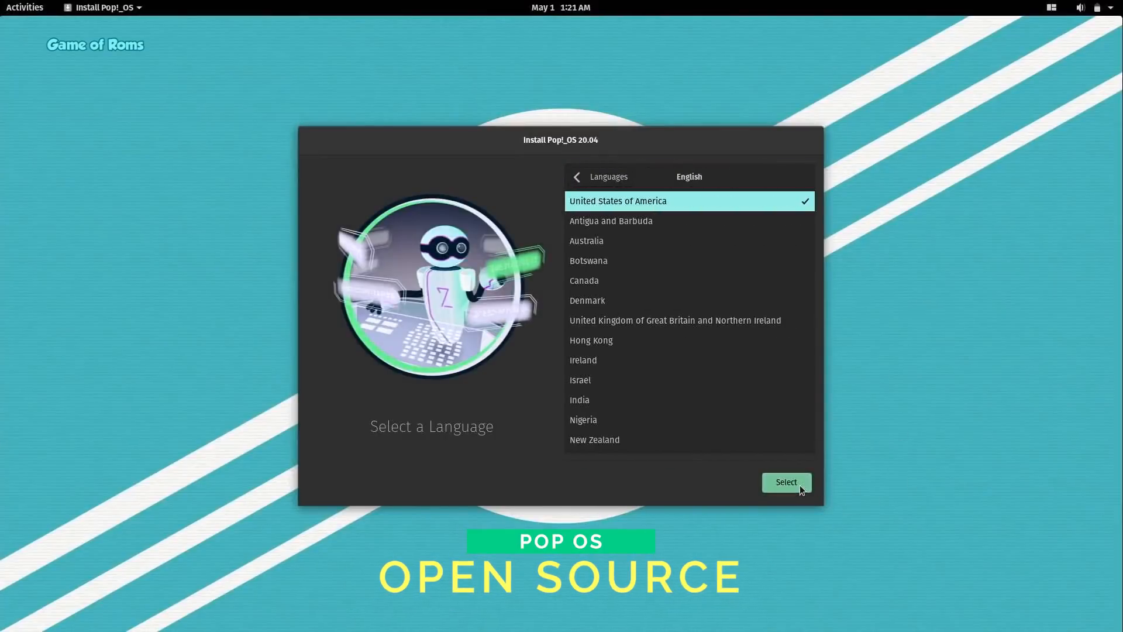
click(786, 482)
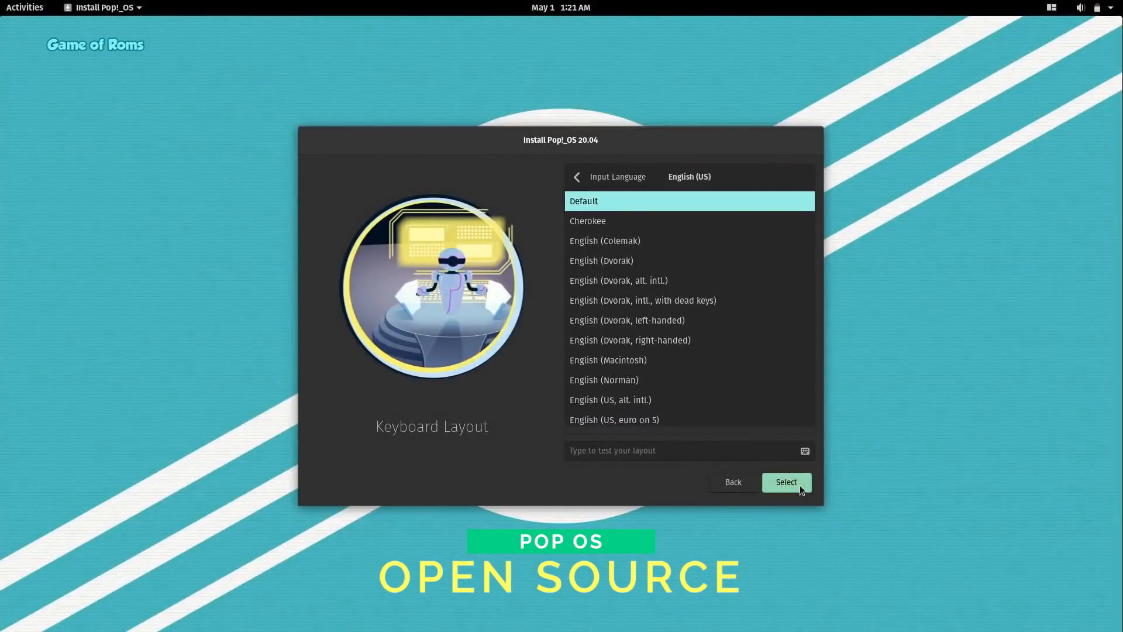
click(786, 482)
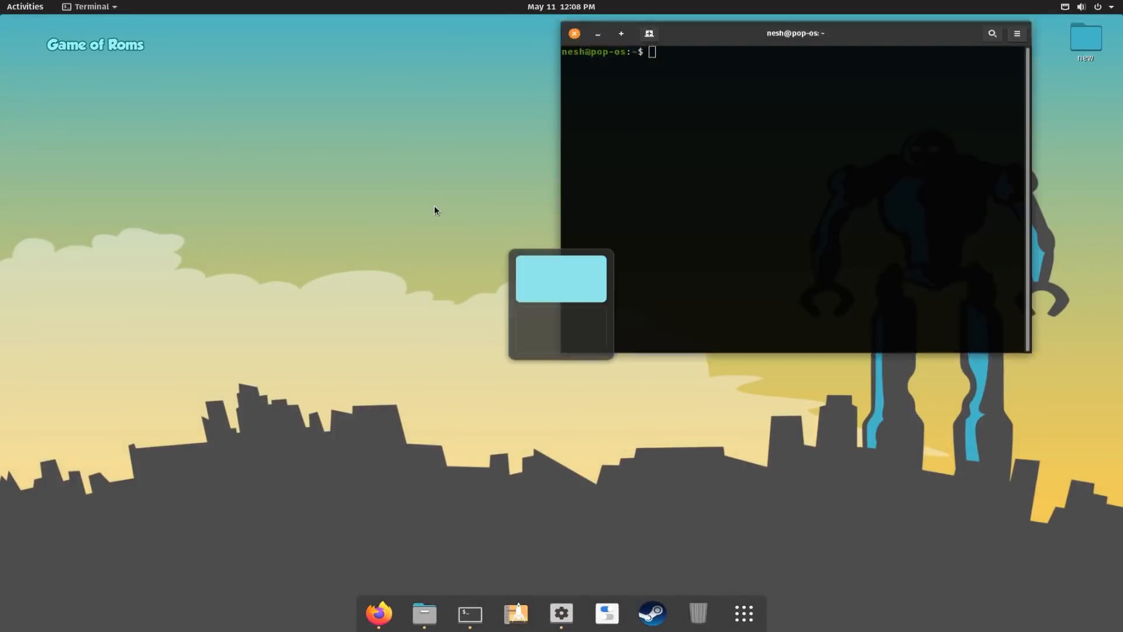
- Reach the Dash to Dock settings from the Activities overview
click(24, 7)
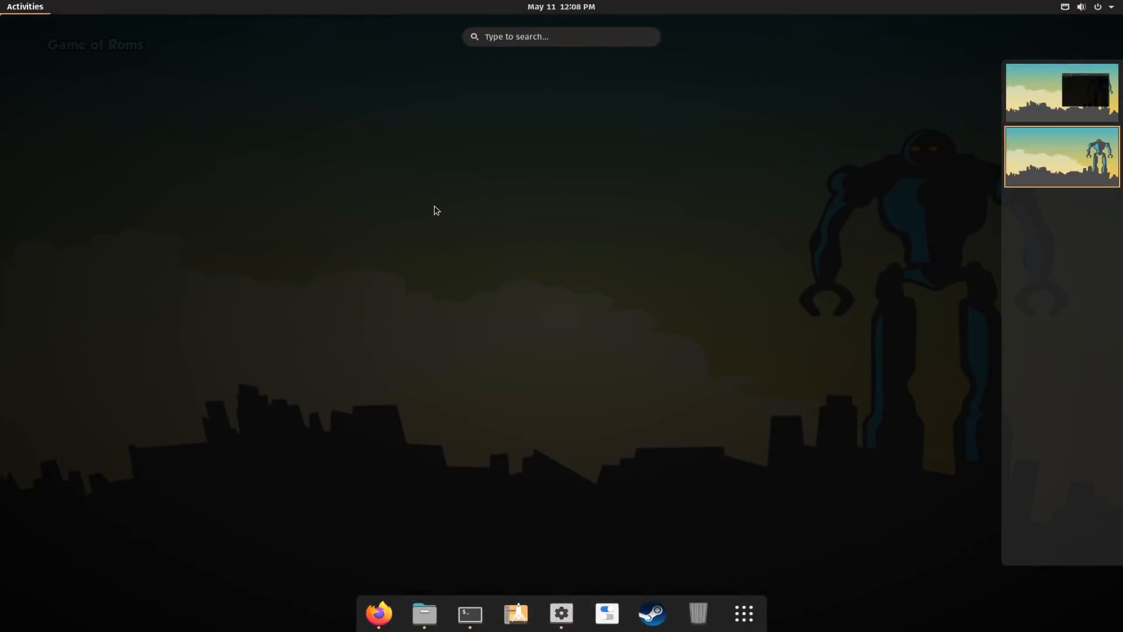
click(24, 6)
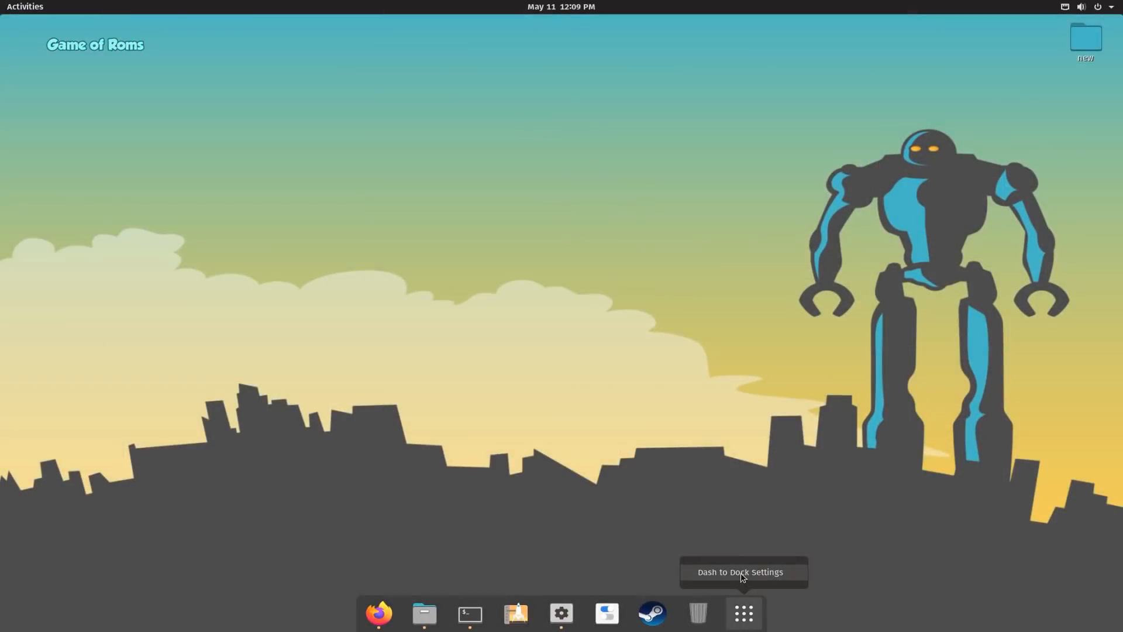
click(740, 571)
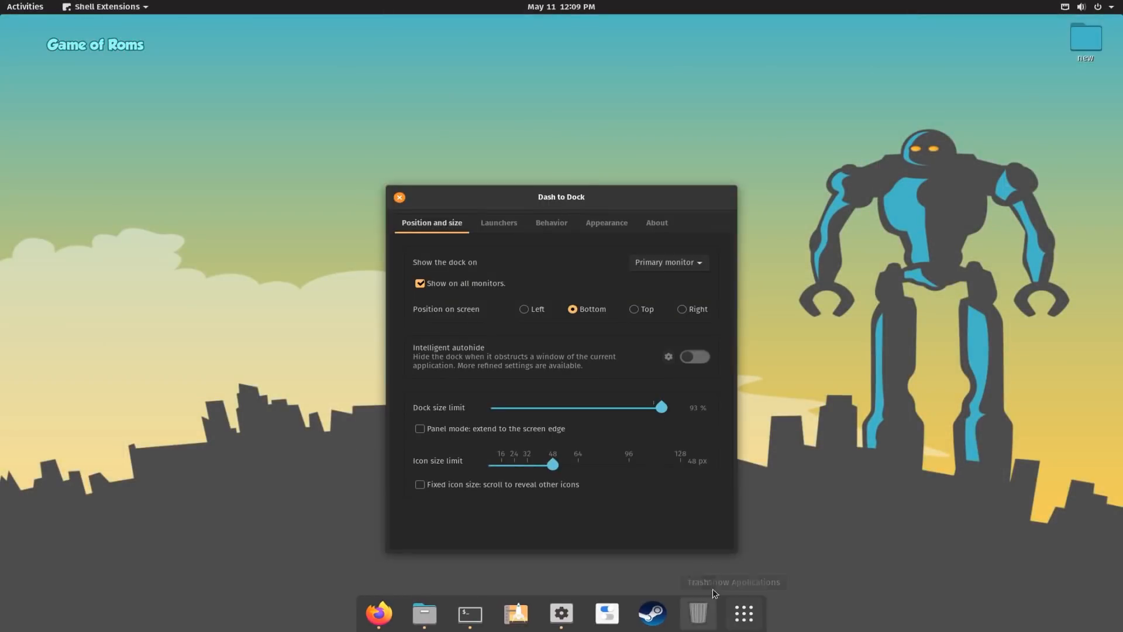
- Try the dock at the Top, return it to the Bottom, and set icon size to 38 px
click(635, 309)
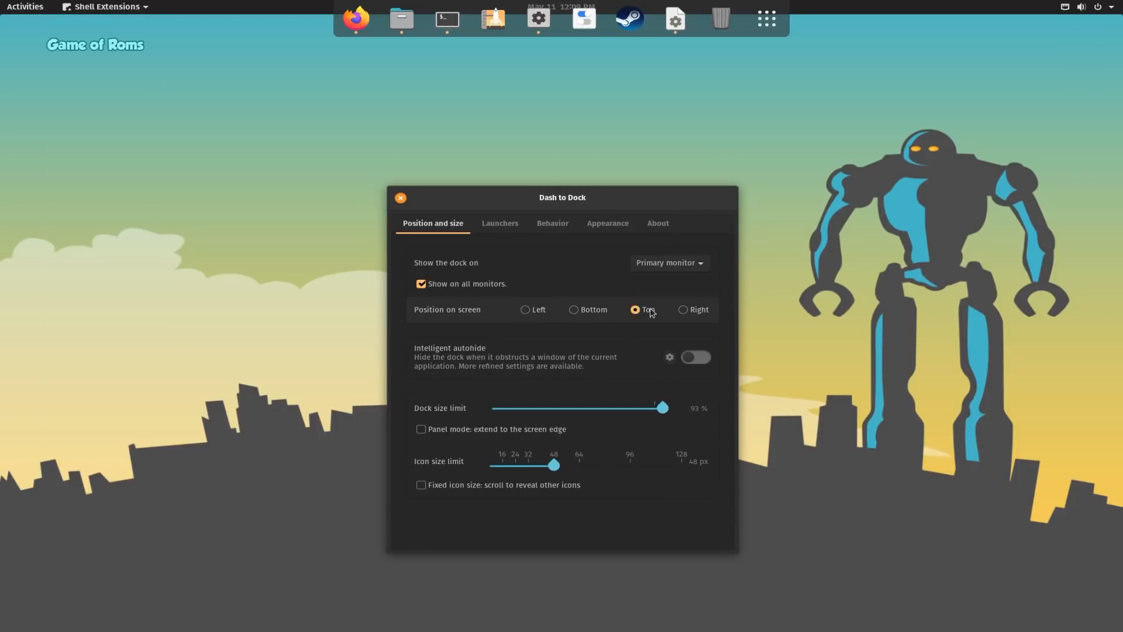
click(574, 310)
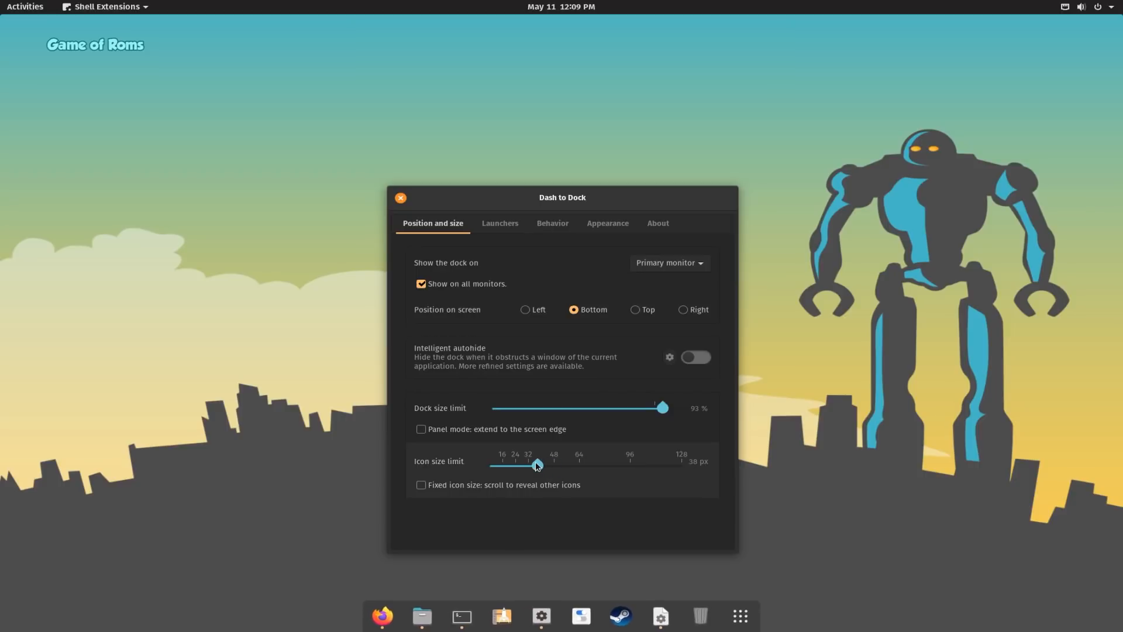
click(421, 616)
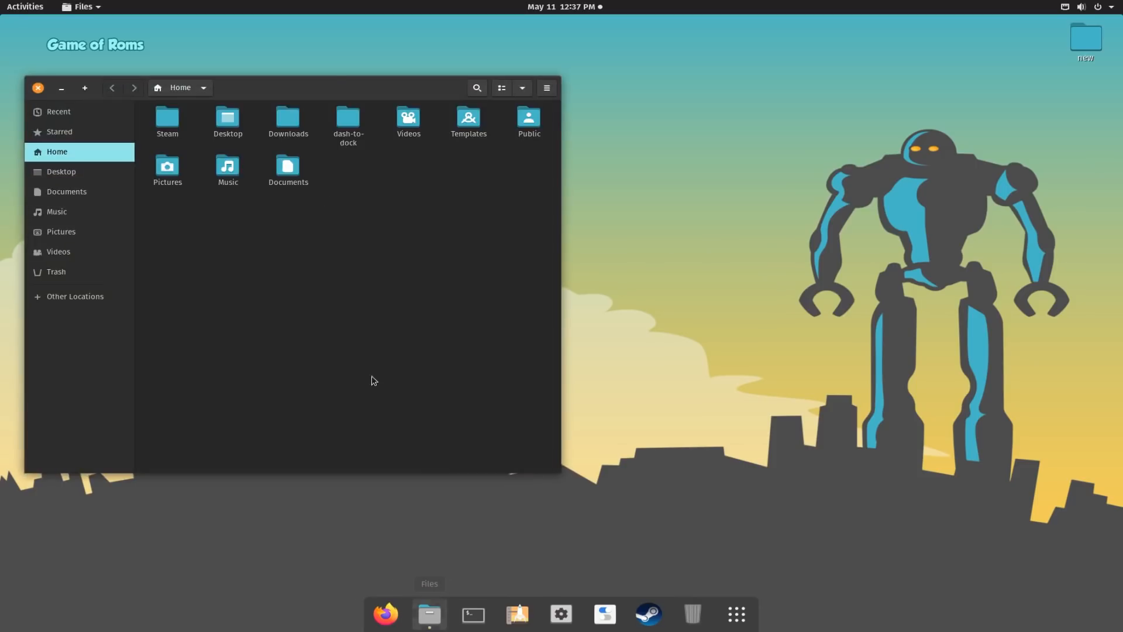
- Switch the Home folder in Files to a detailed list view with sizes and dates
click(766, 128)
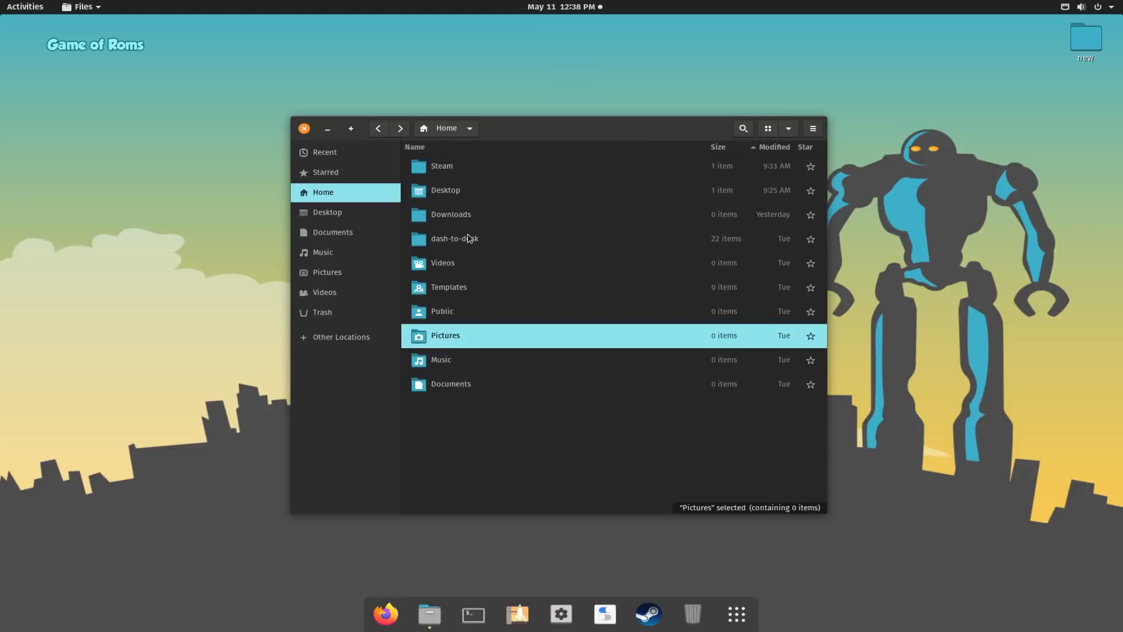
mouse_move(459, 345)
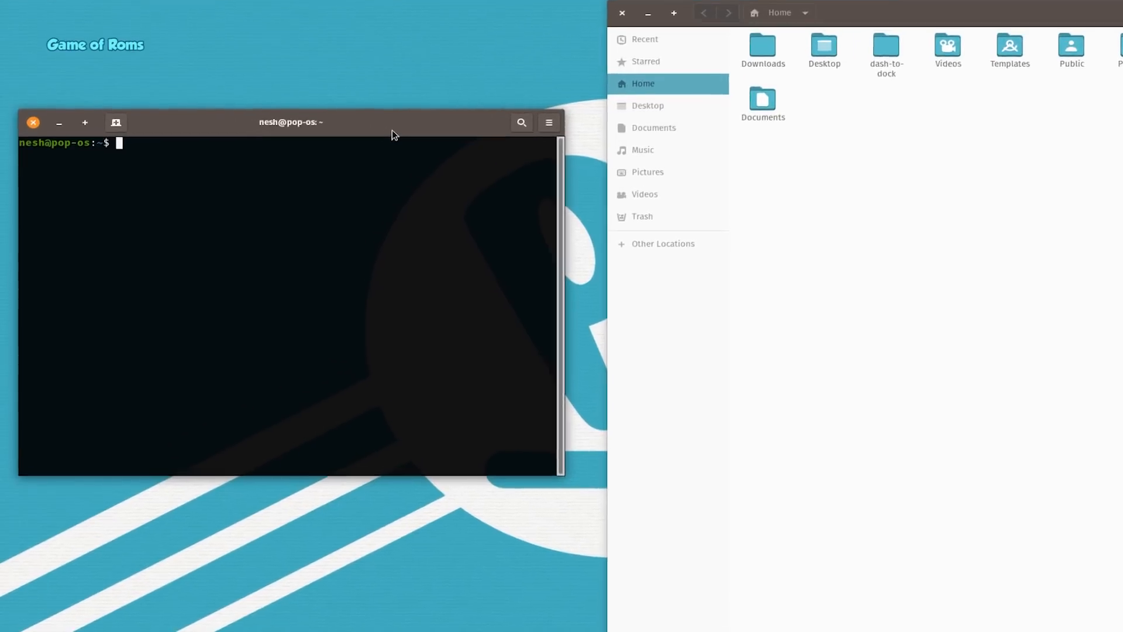
- Refresh the package lists with 'sudo apt update'
text(sud)
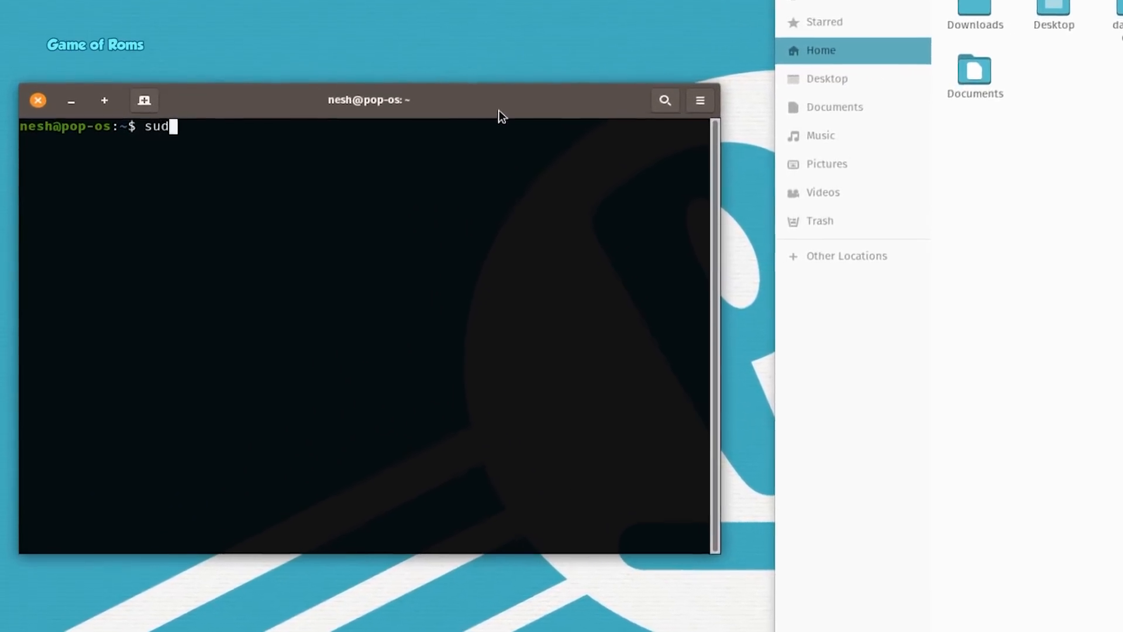
text(o apt)
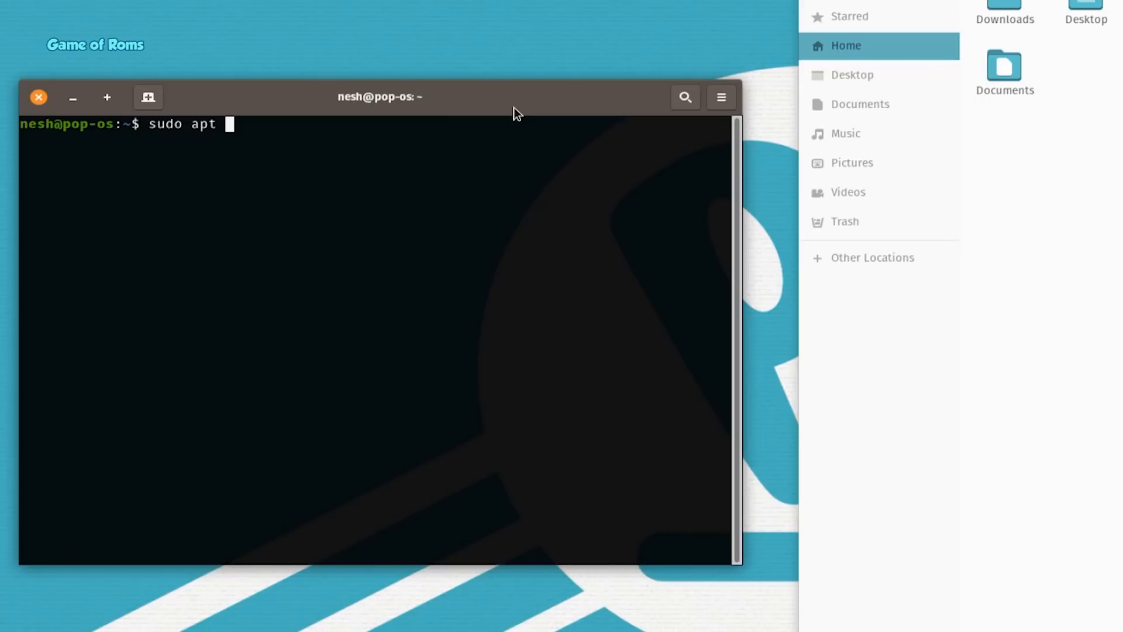
text(update)
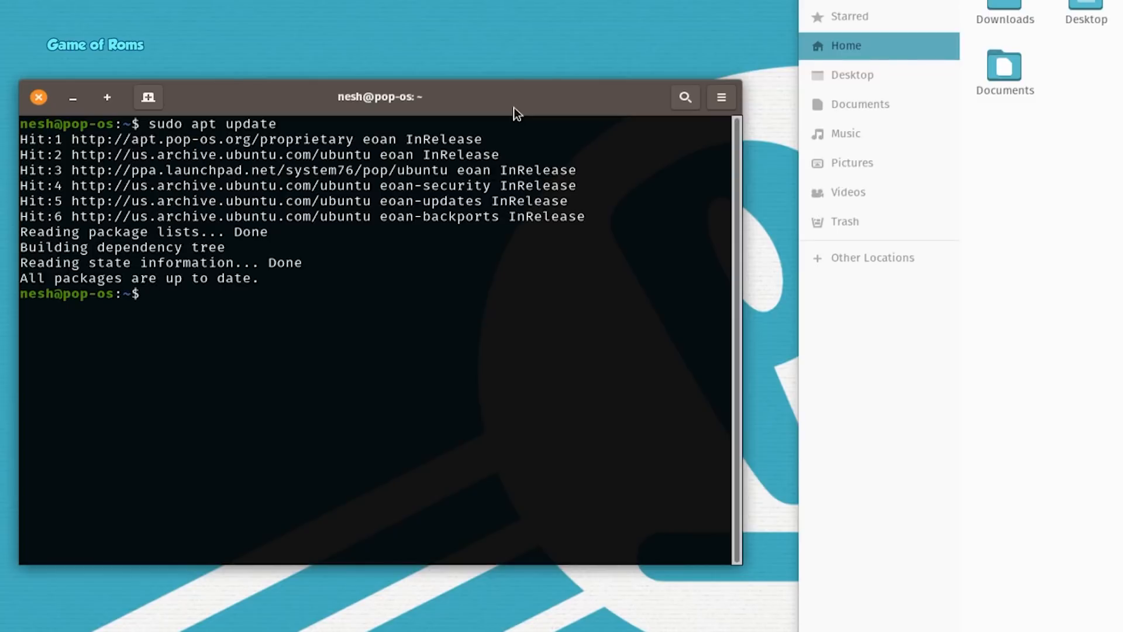
- Begin typing the 'sudo apt install vlc' command
text(sudo)
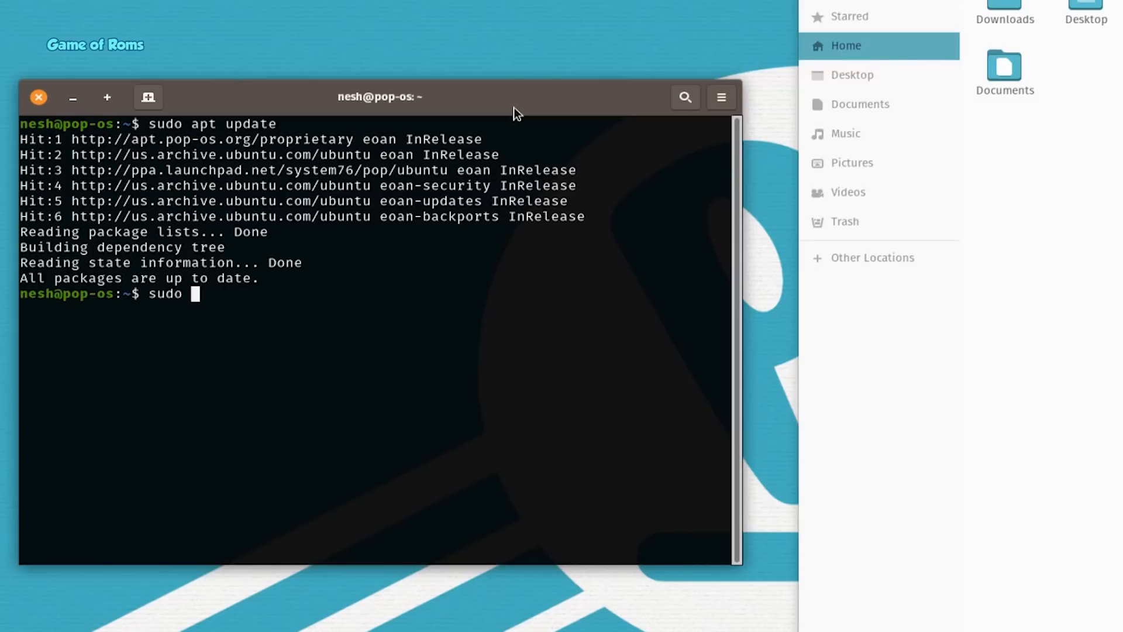
text(apt inst)
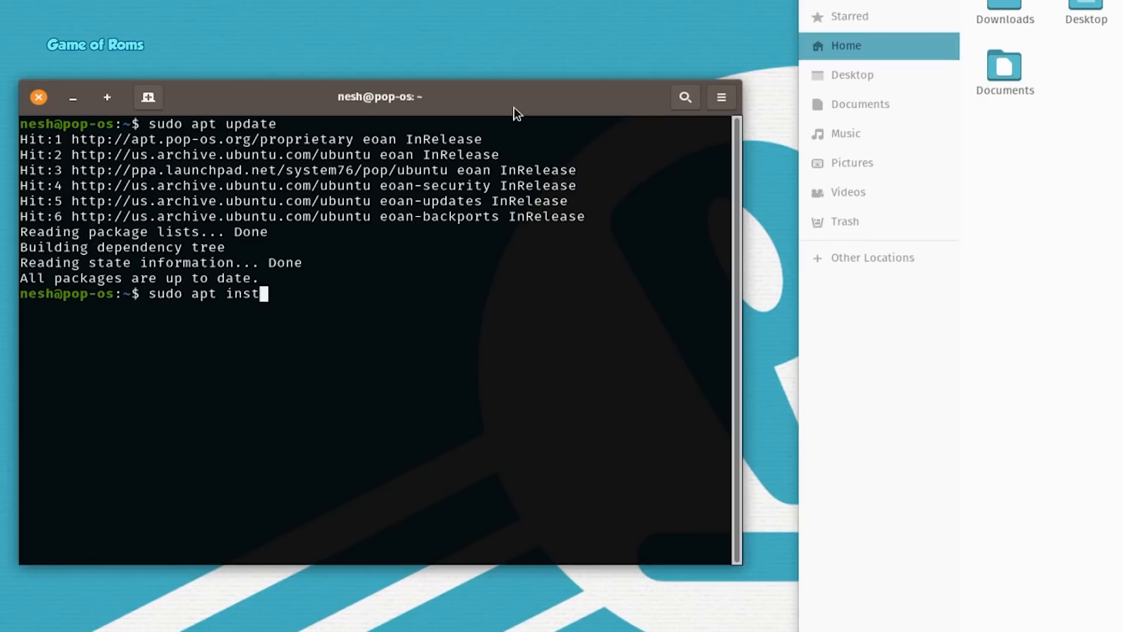
text(all v)
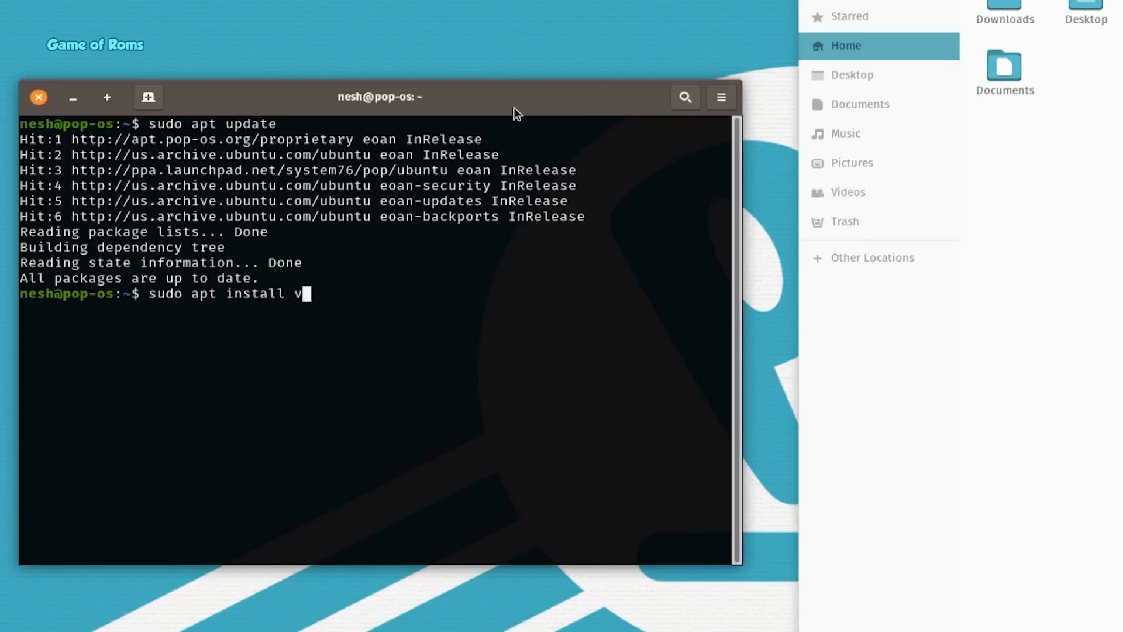
- Run the VLC install, close the VLC player that opened, and start 'sudo apt remove'
key(Return)
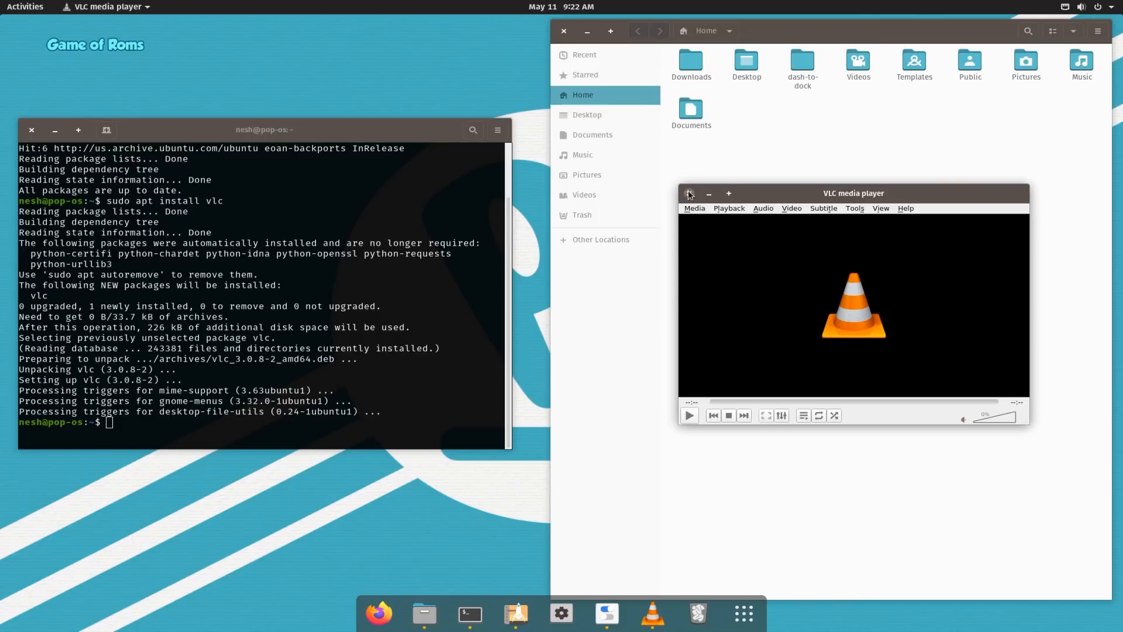
click(689, 193)
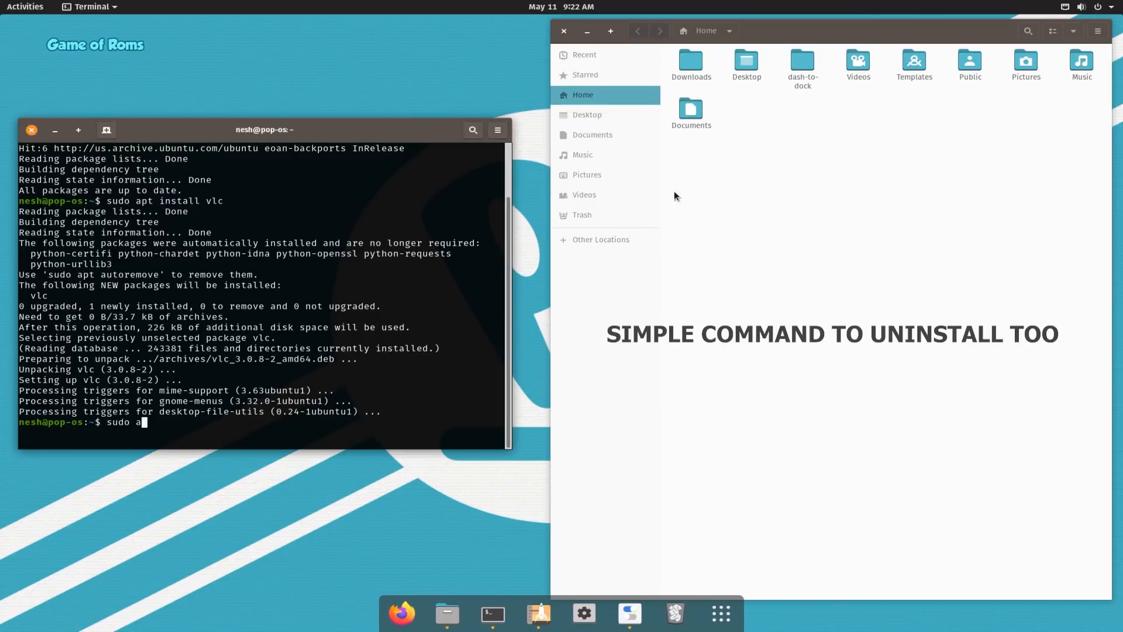
text(pt rem)
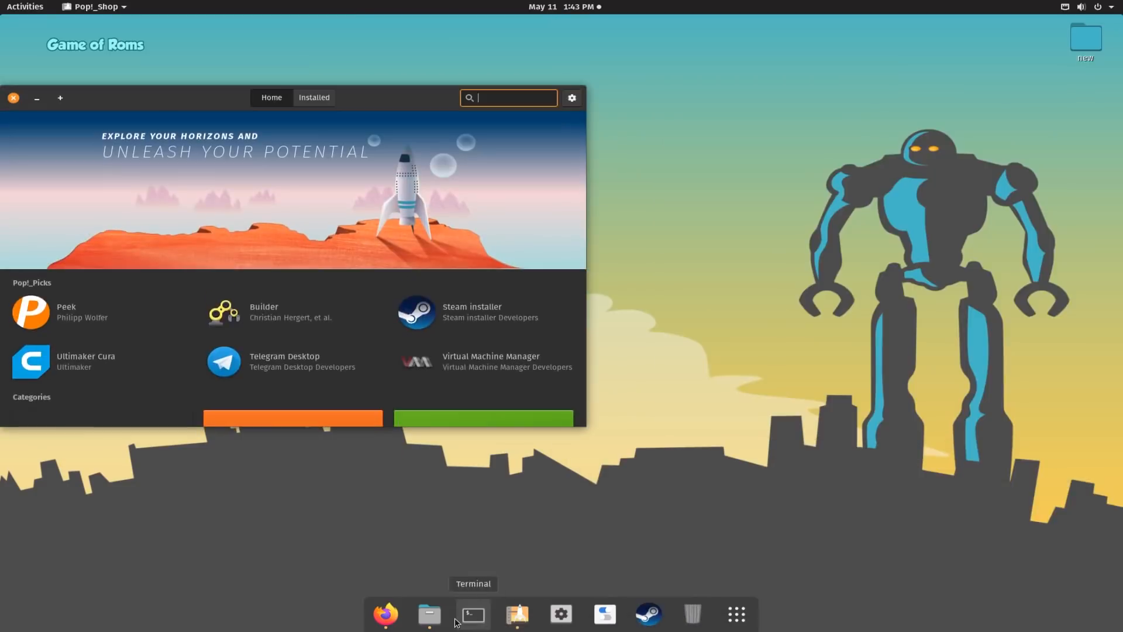
- Launch Firefox from the dock and close it again, twice
click(385, 614)
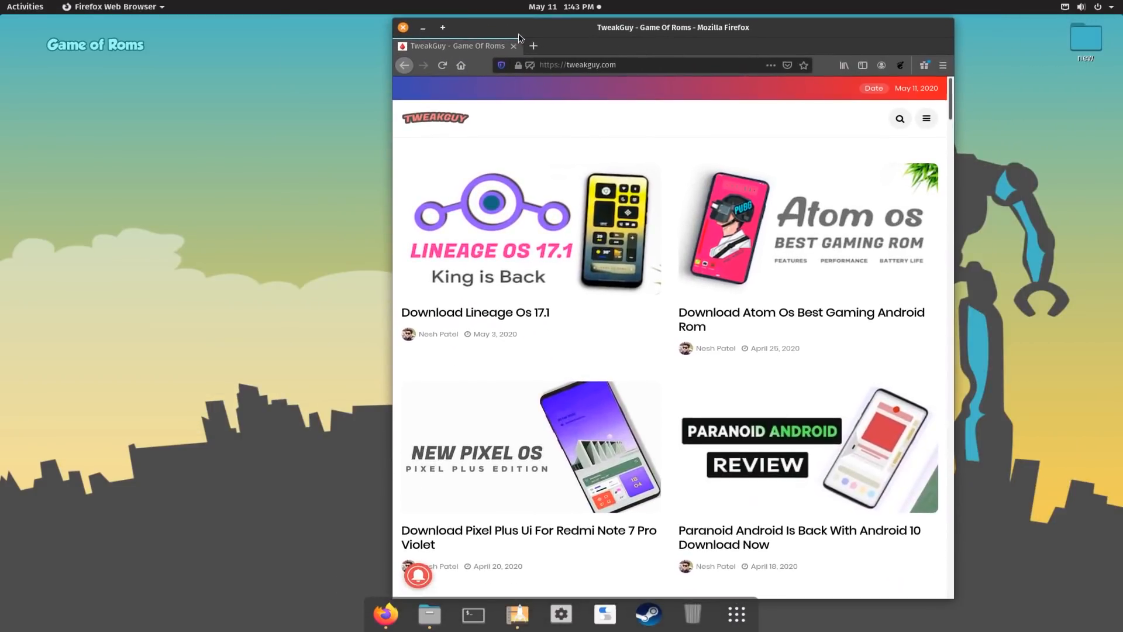
click(402, 28)
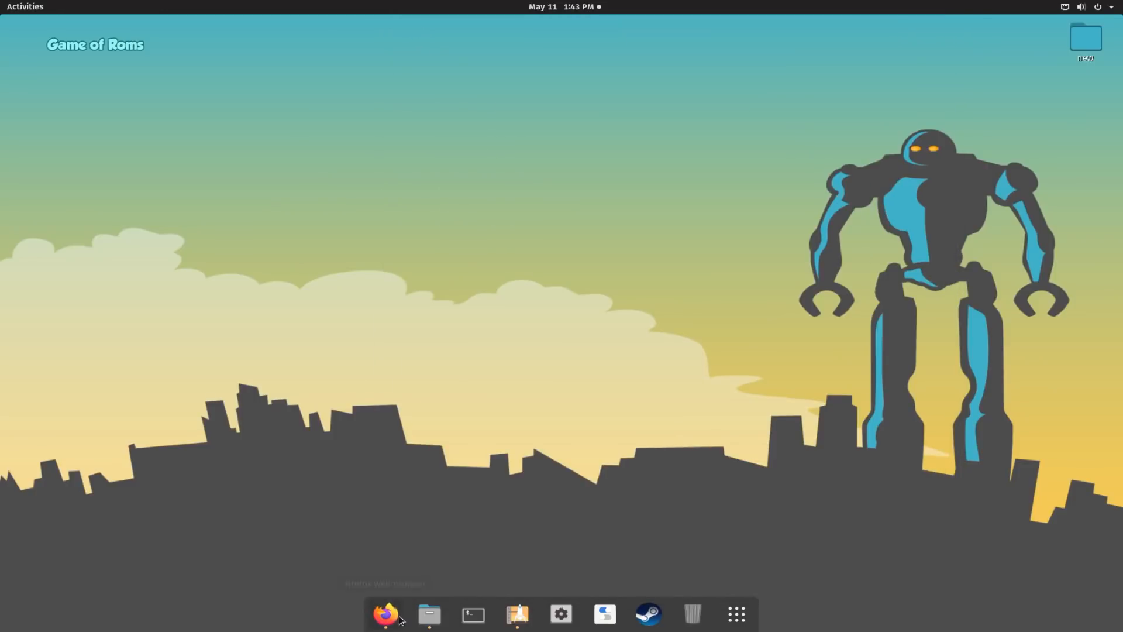
mouse_move(389, 424)
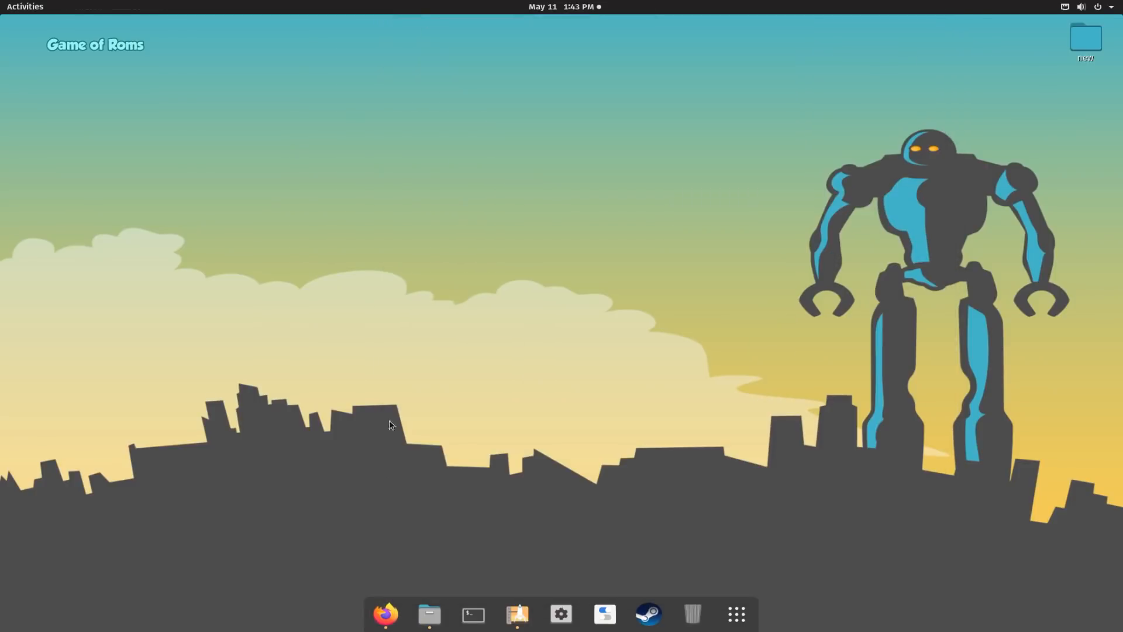
click(385, 614)
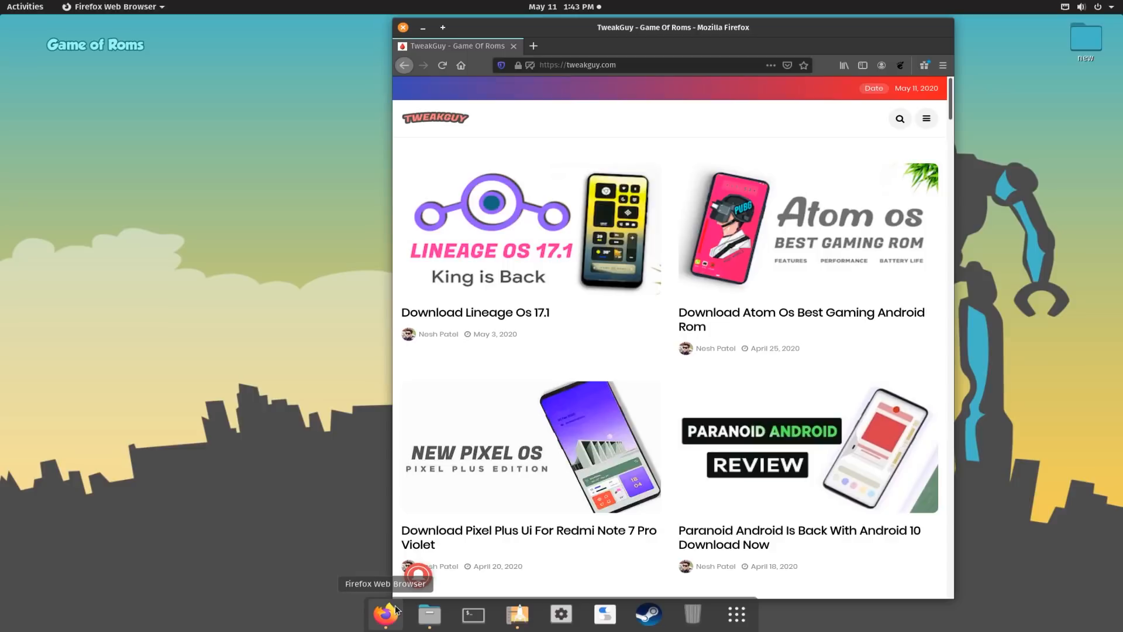
mouse_move(412, 29)
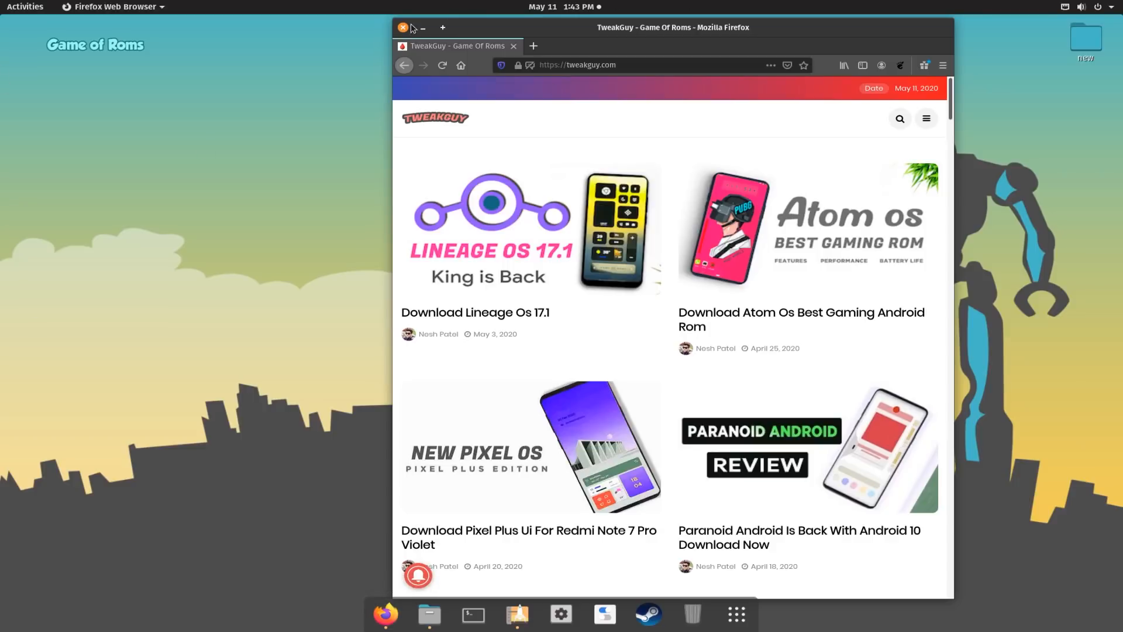
click(402, 28)
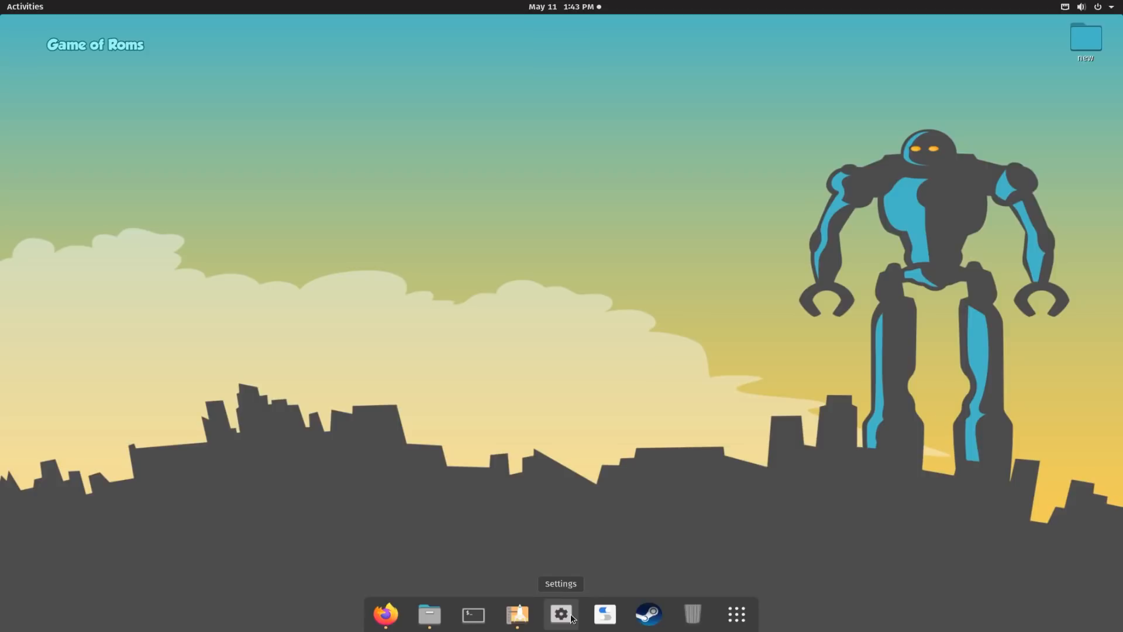
- Launch Settings and Pop!_Shop from the dock, then bring up the Files home folder
click(561, 615)
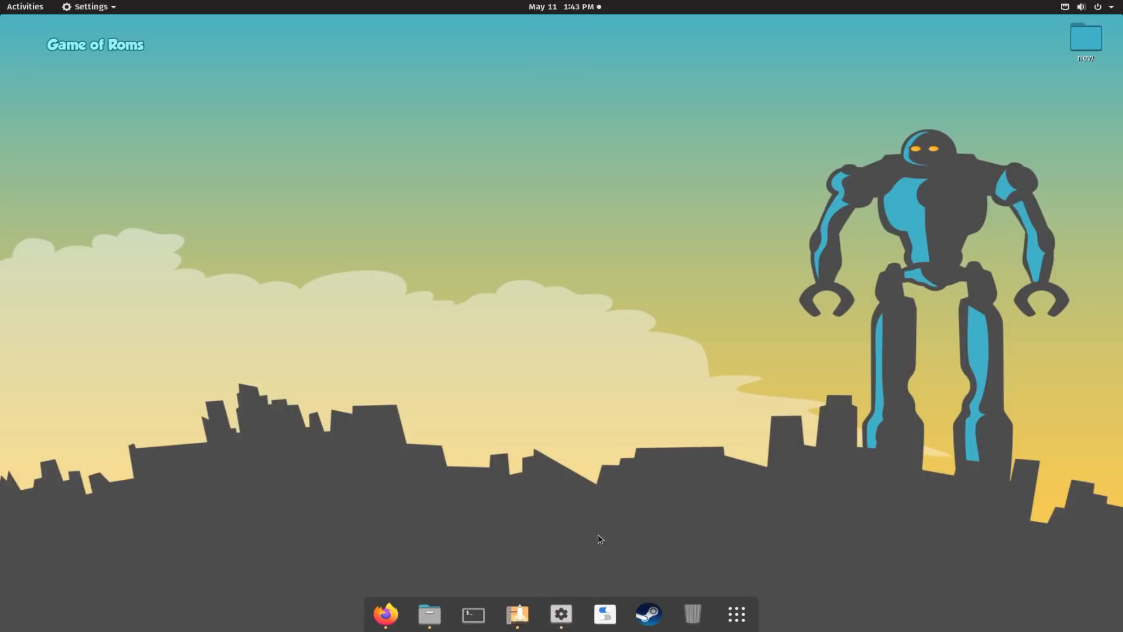
click(517, 615)
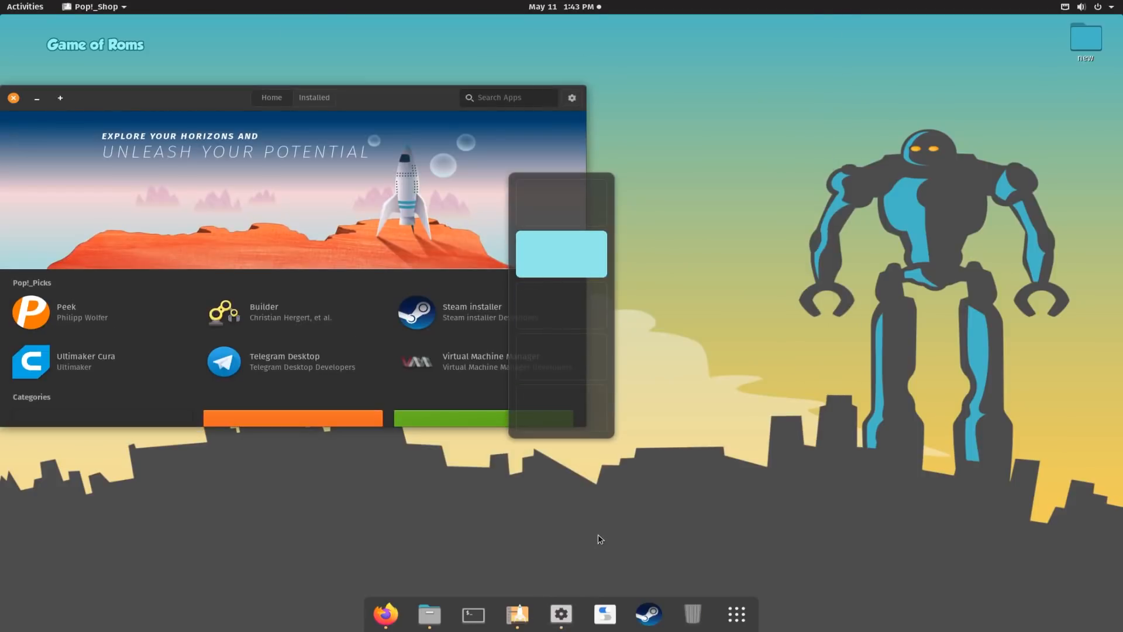
click(429, 614)
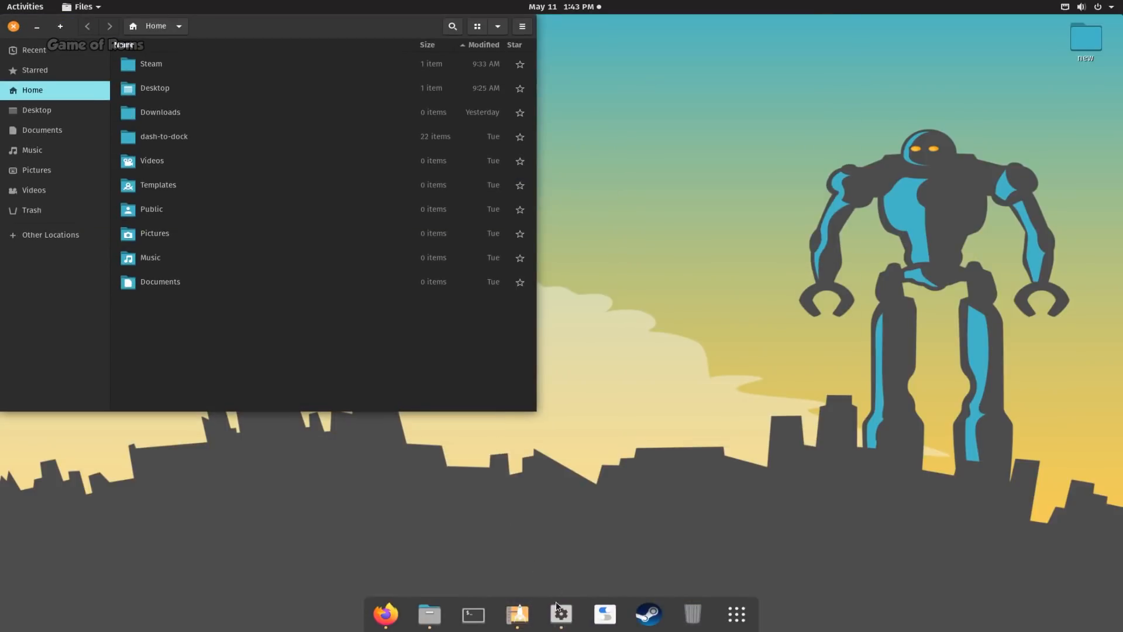
- Switch the desktop appearance to Dark in Settings and return to the overview
click(561, 614)
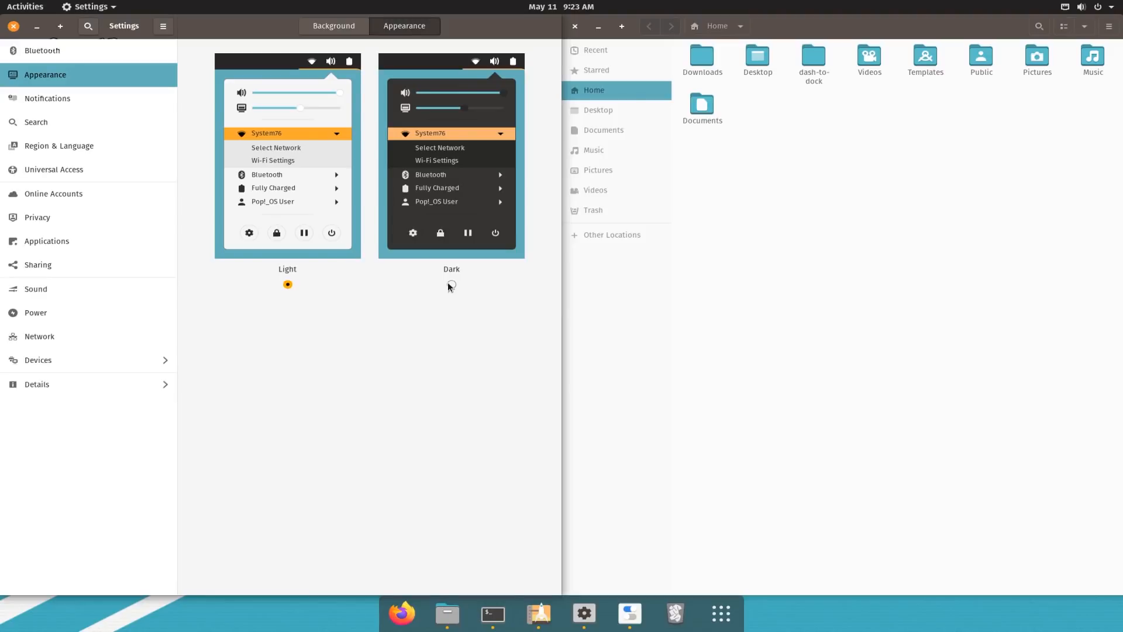
click(451, 284)
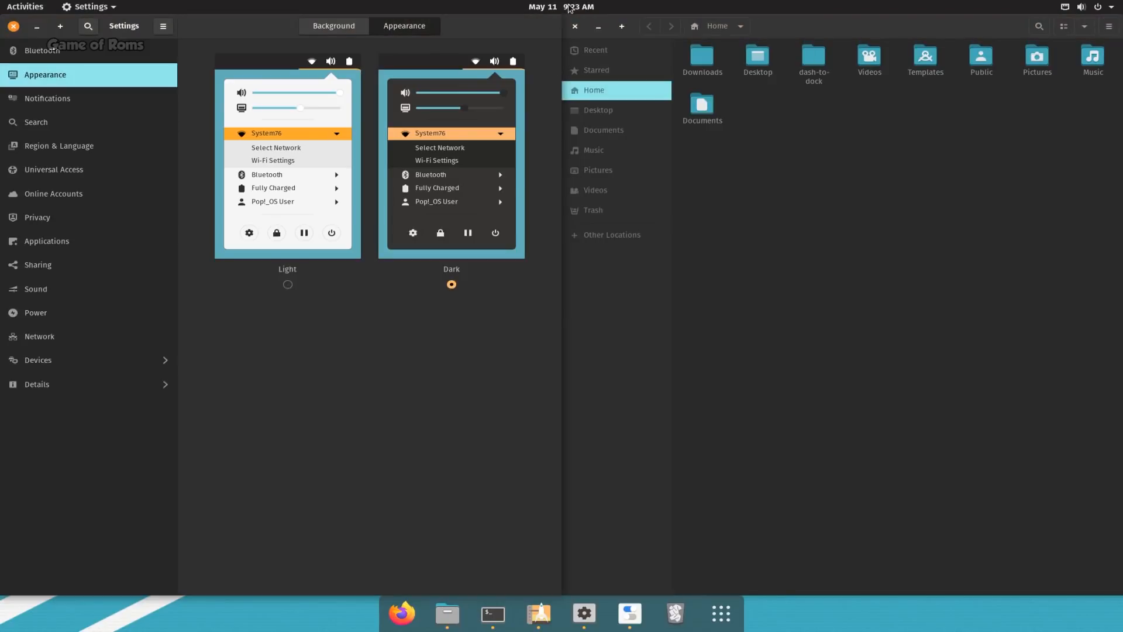
click(1100, 7)
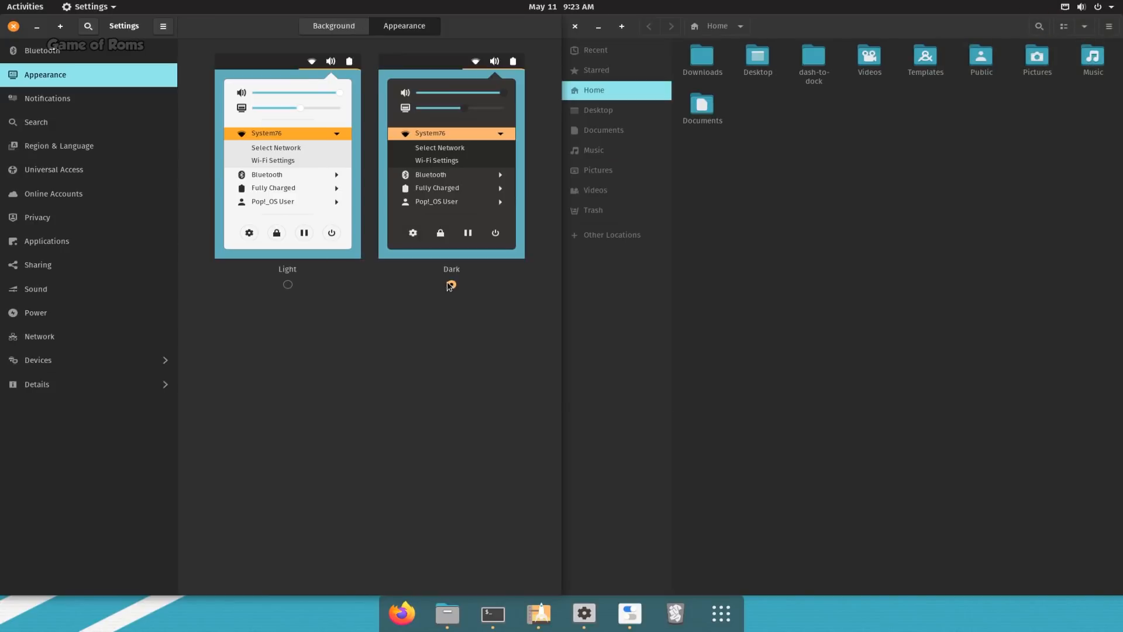
click(25, 7)
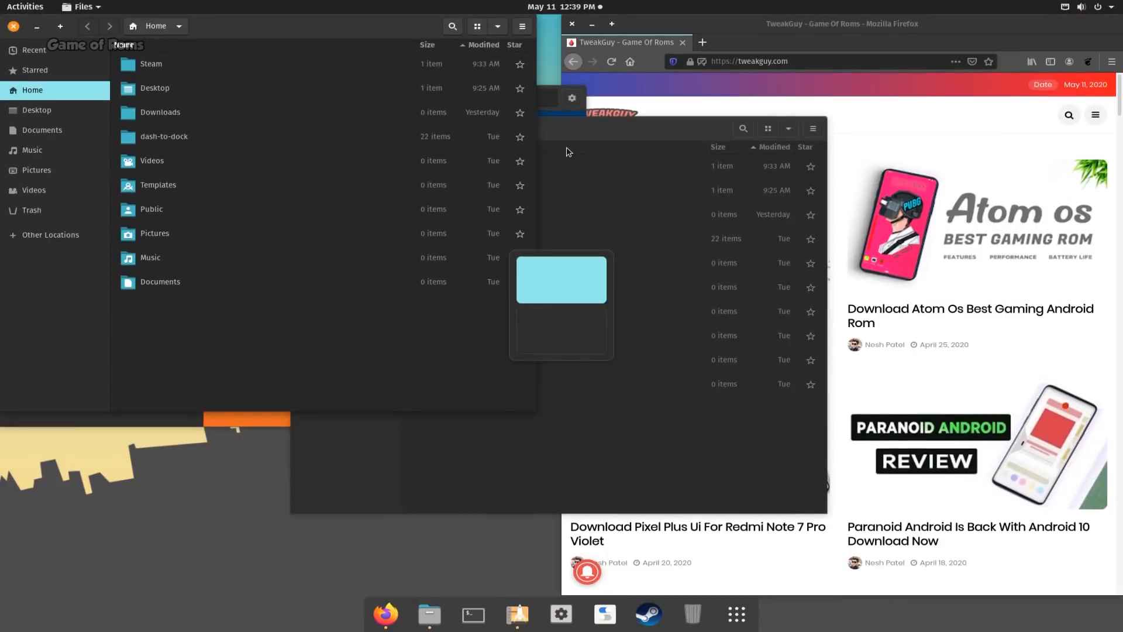
- Move to the empty second workspace and pick a window from the Activities overview
click(25, 6)
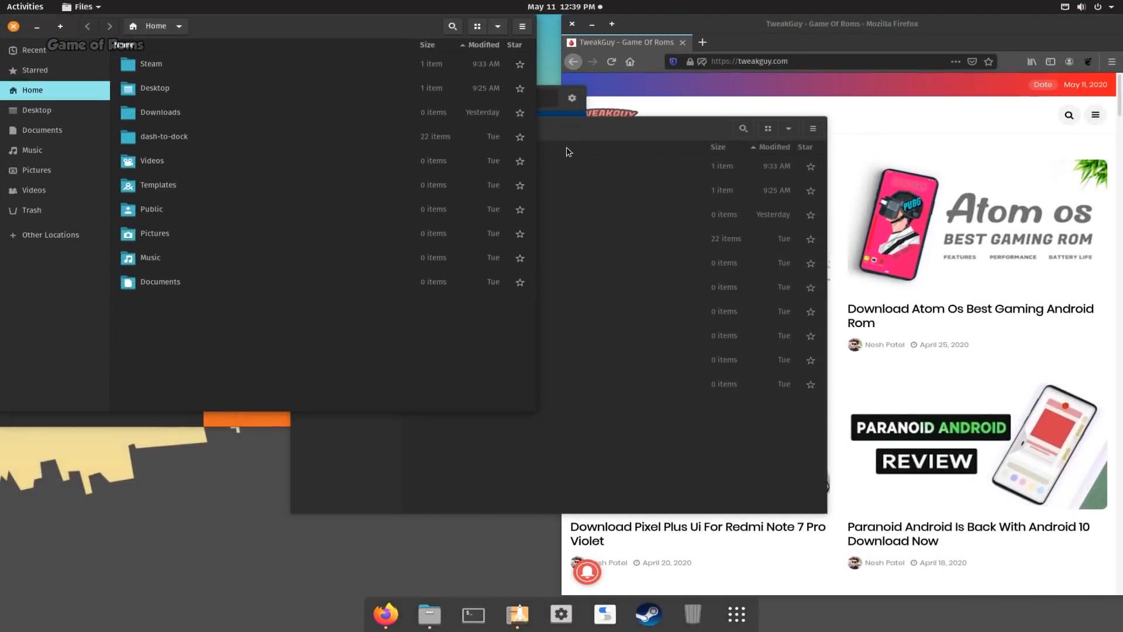
click(24, 6)
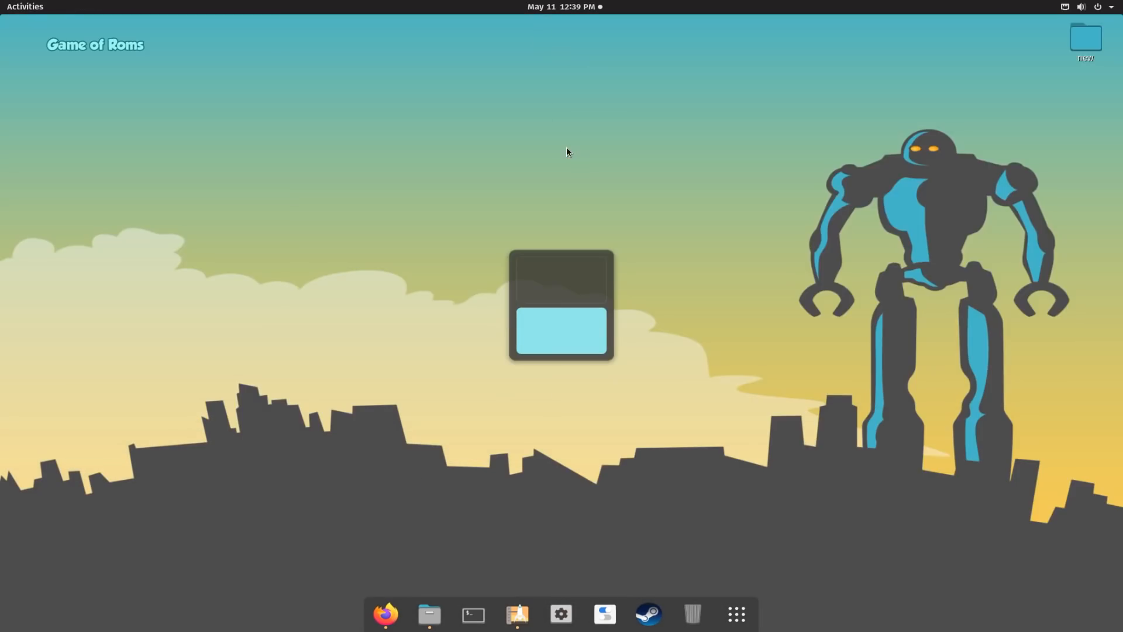
click(25, 7)
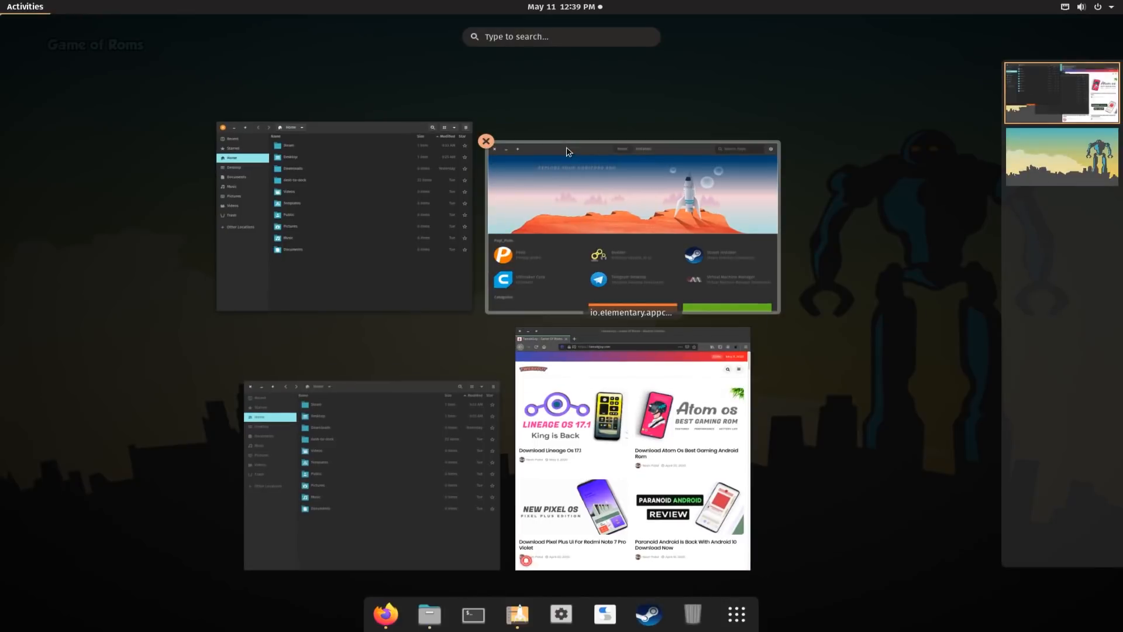
click(485, 140)
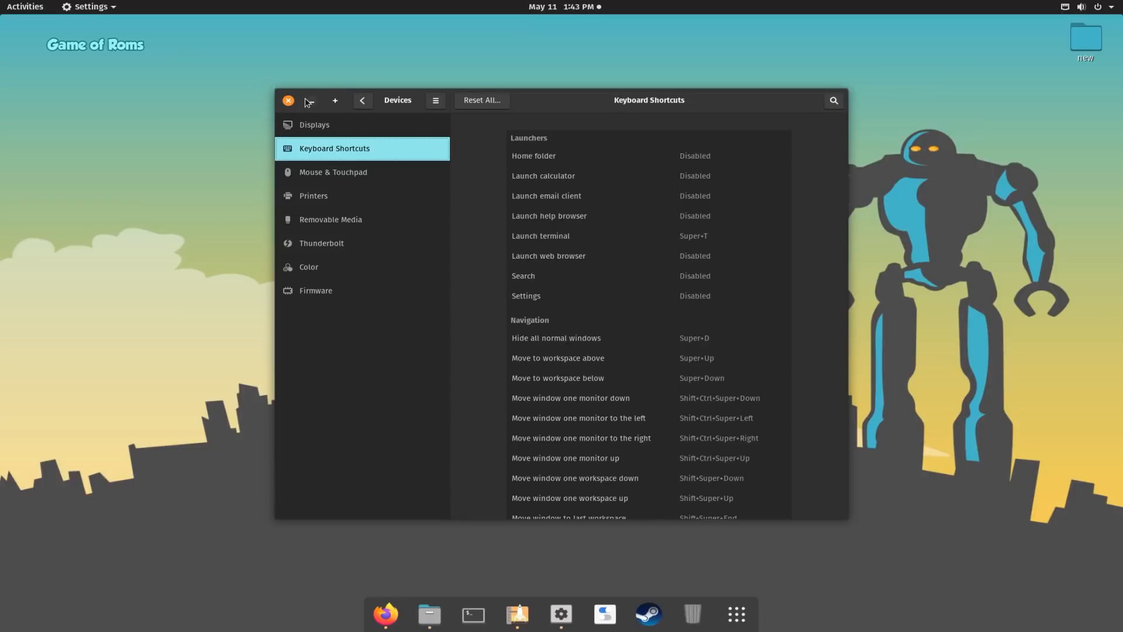
- Close the Keyboard Shortcuts settings window and relaunch Settings from the dock
click(288, 100)
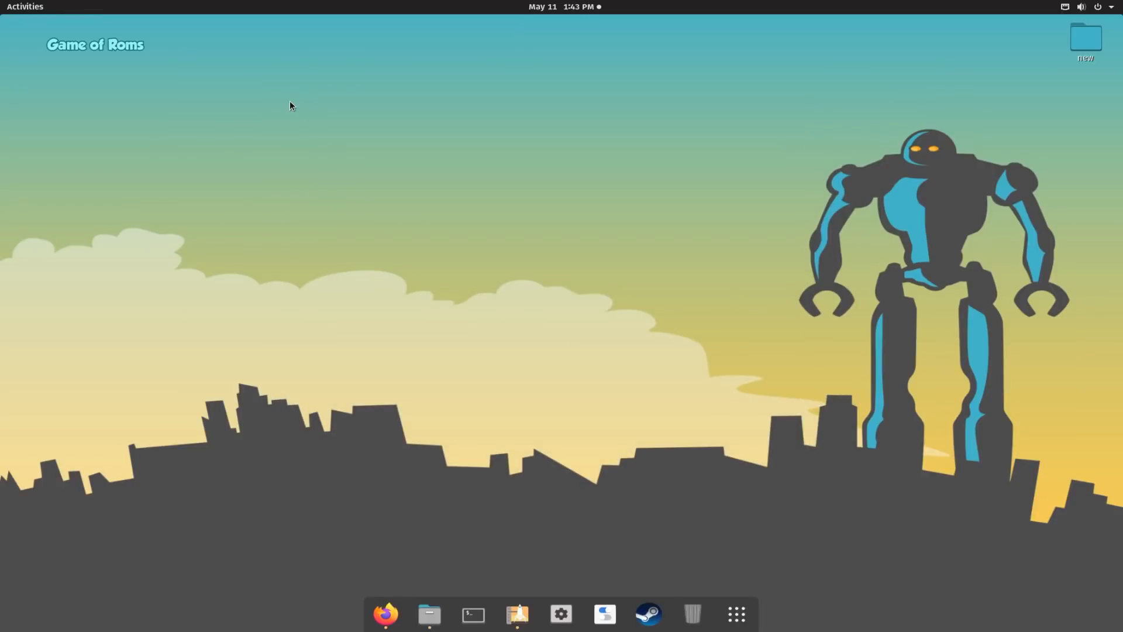
click(473, 614)
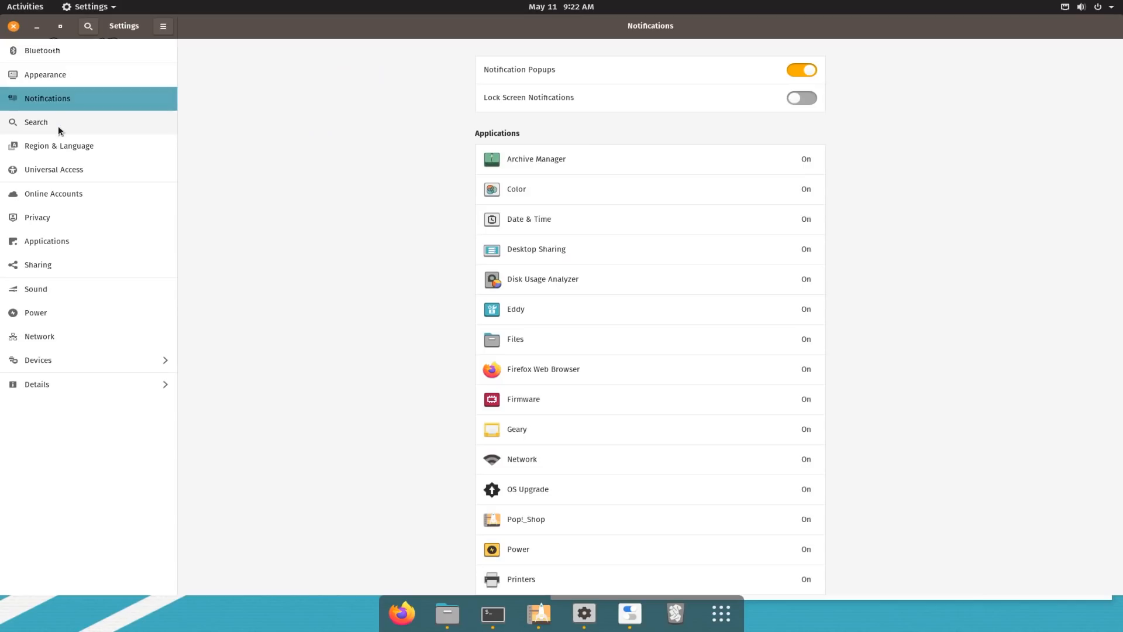
- Browse the Universal Access and Privacy pages from the Settings sidebar
click(54, 169)
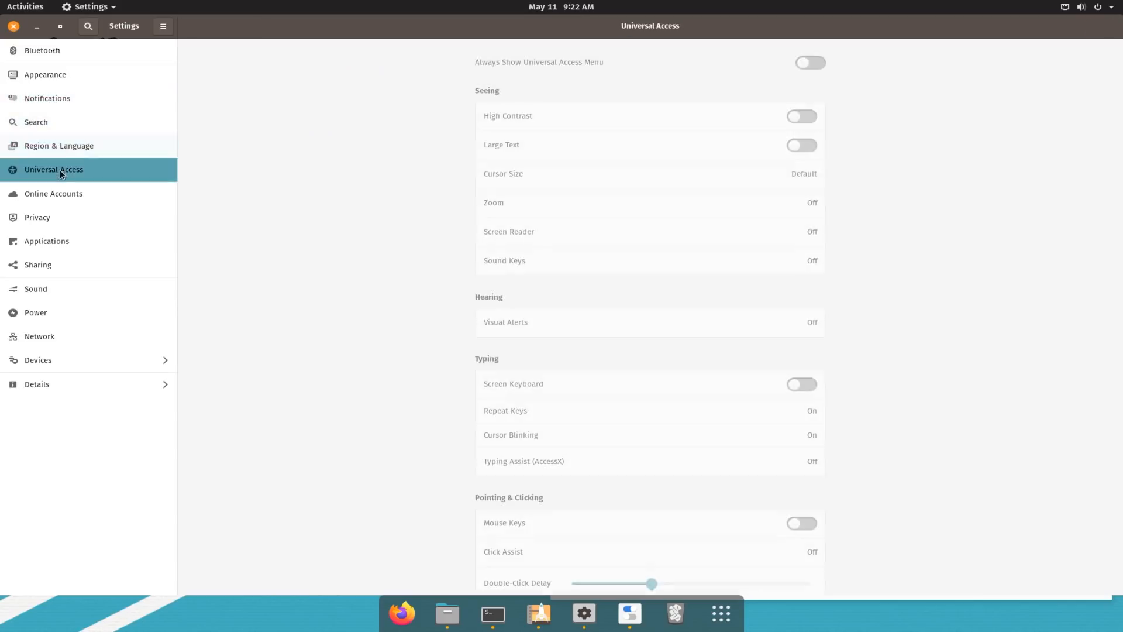
click(37, 218)
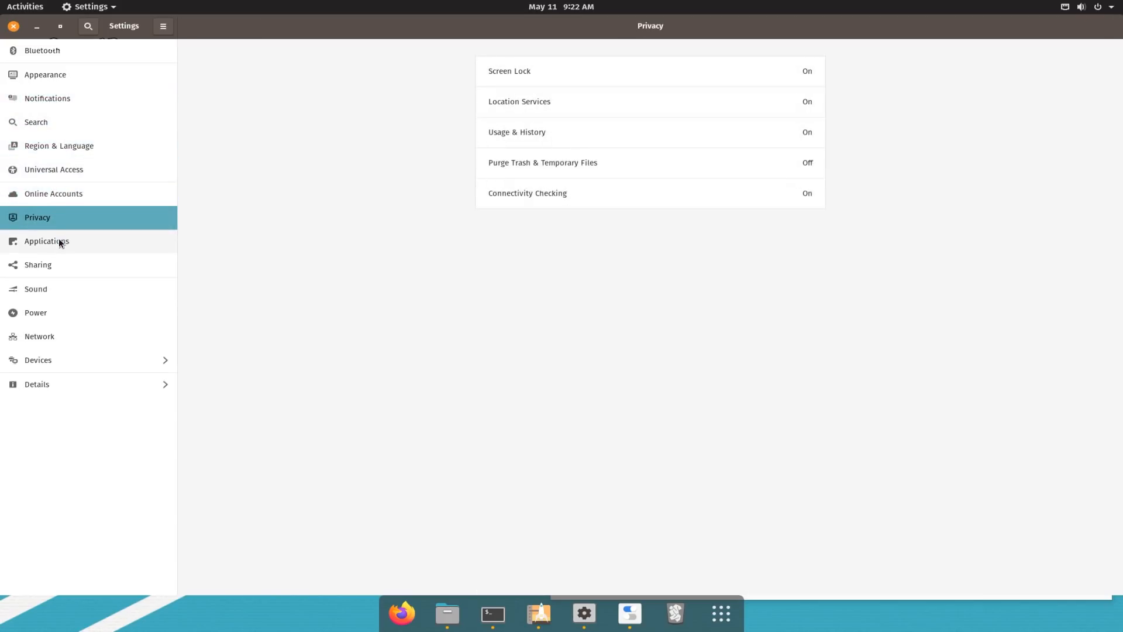
click(53, 193)
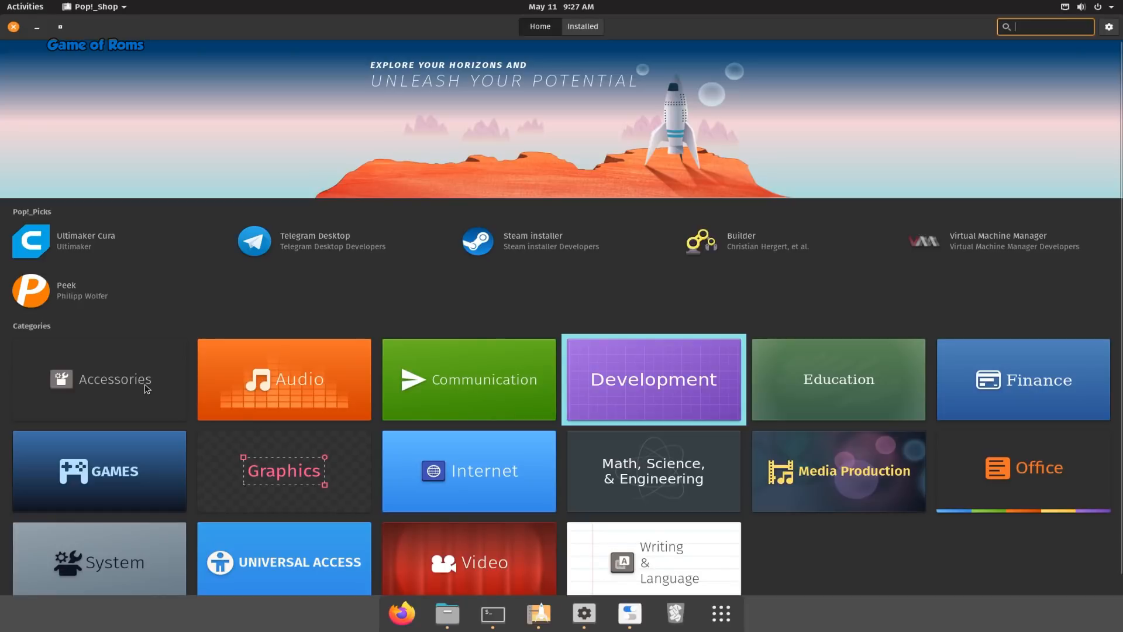
- Show the Accessories category's installable apps, listed from 0install and 4Pane onward
click(98, 380)
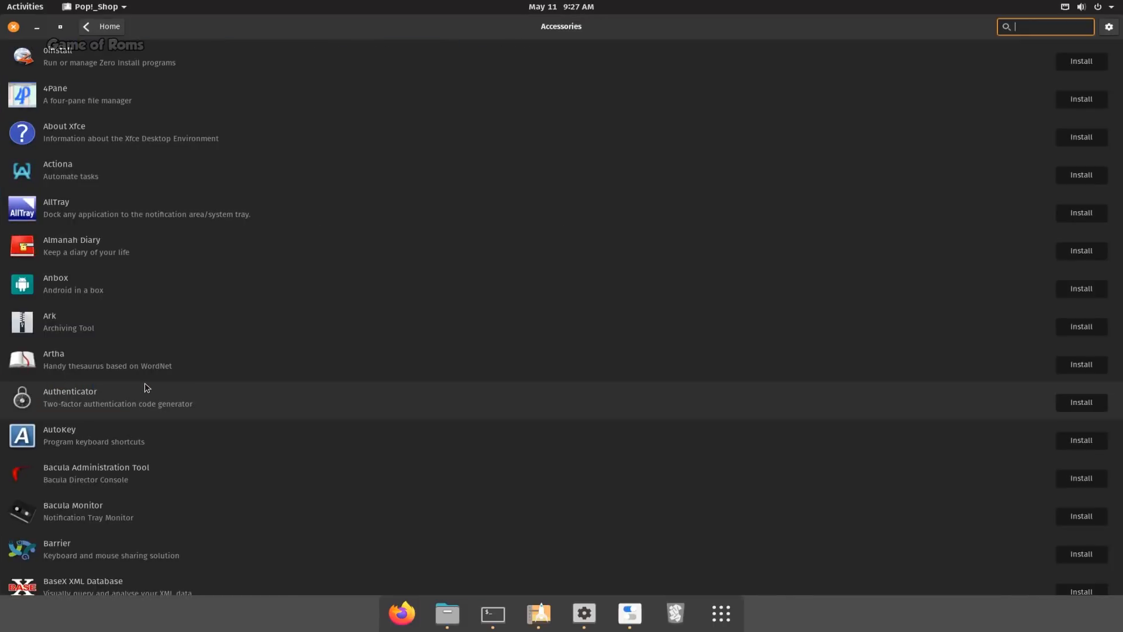
mouse_move(143, 243)
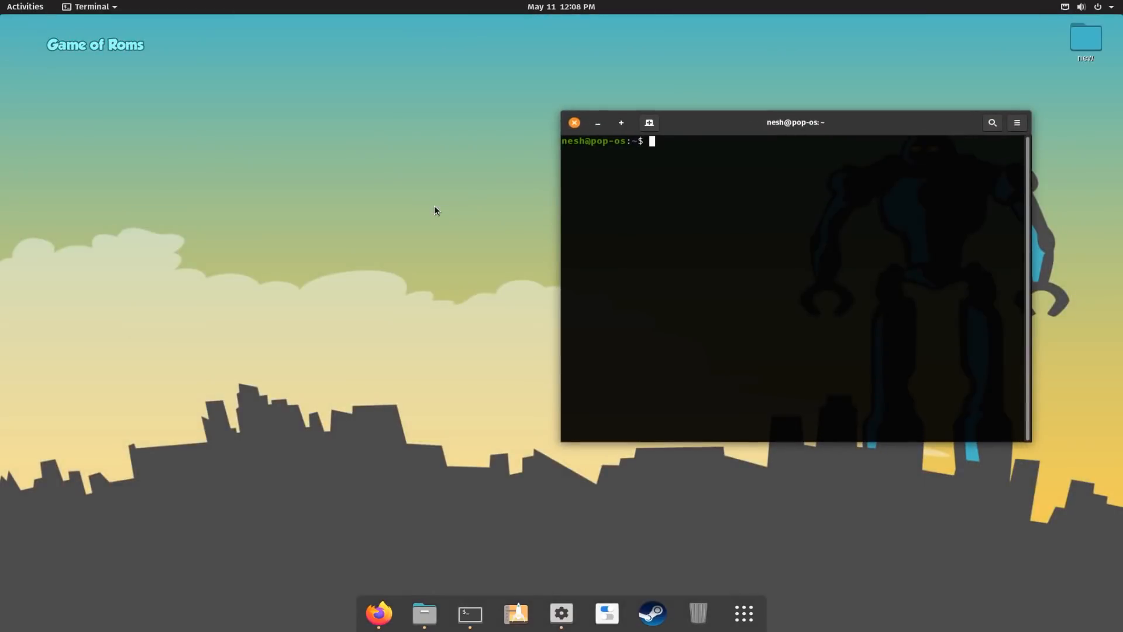
- Show the Activities overview of all open windows and both workspaces
click(24, 6)
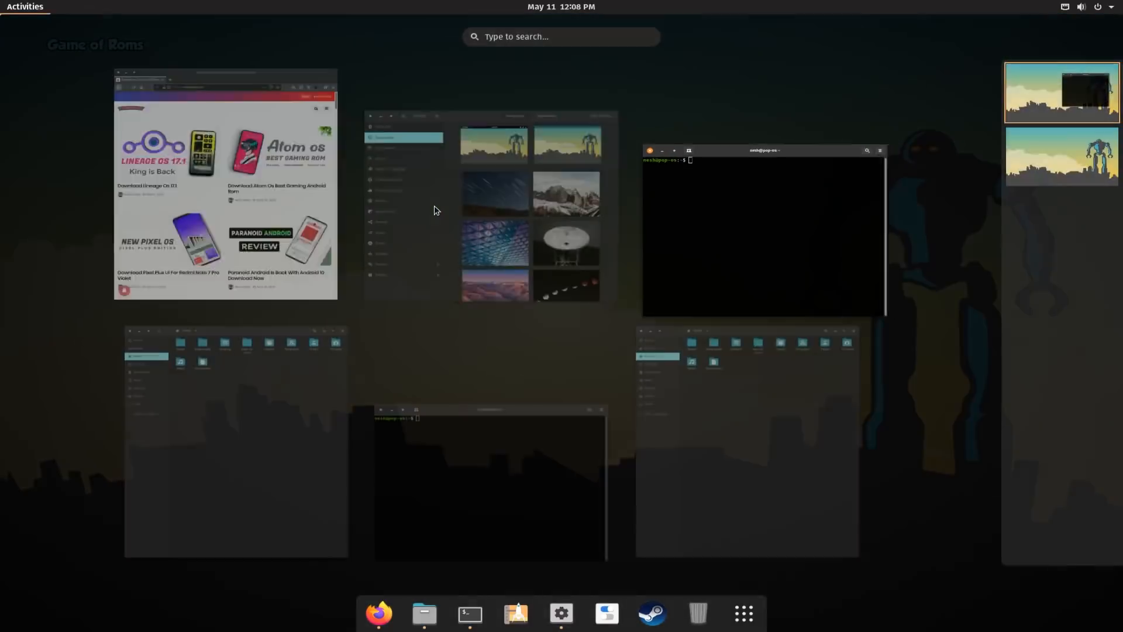